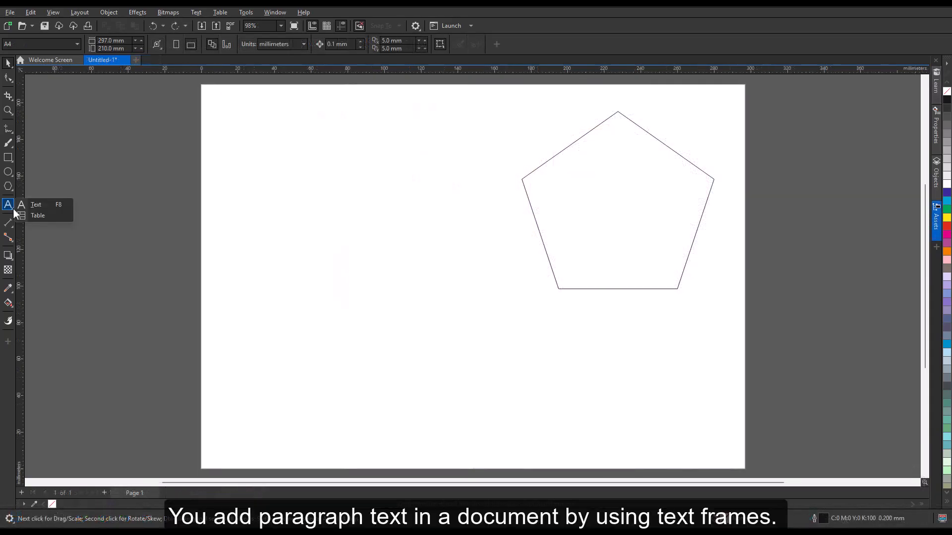
Draw a paragraph frame left of the pentagon, fill it with placeholder text and place the text inside the pentagon
left_click(36, 204)
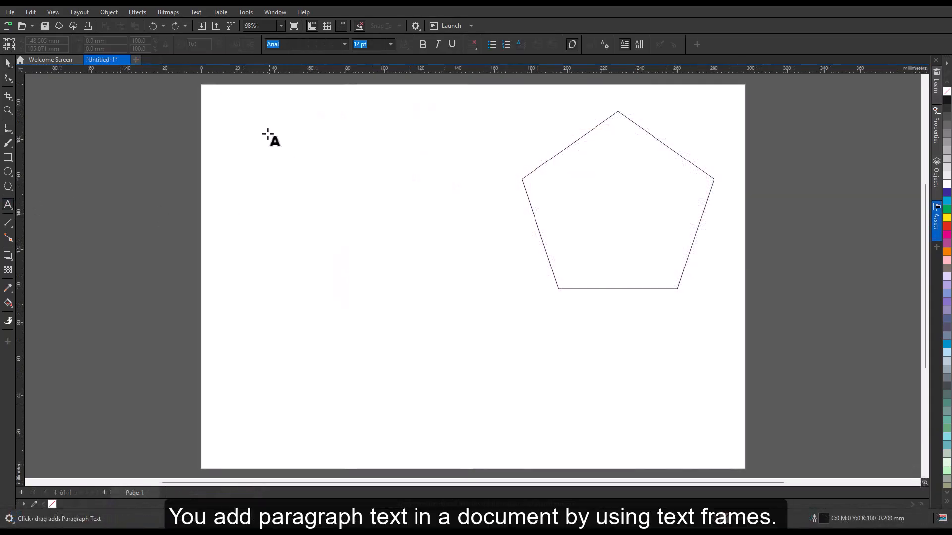
left_click_drag(266, 129, 443, 292)
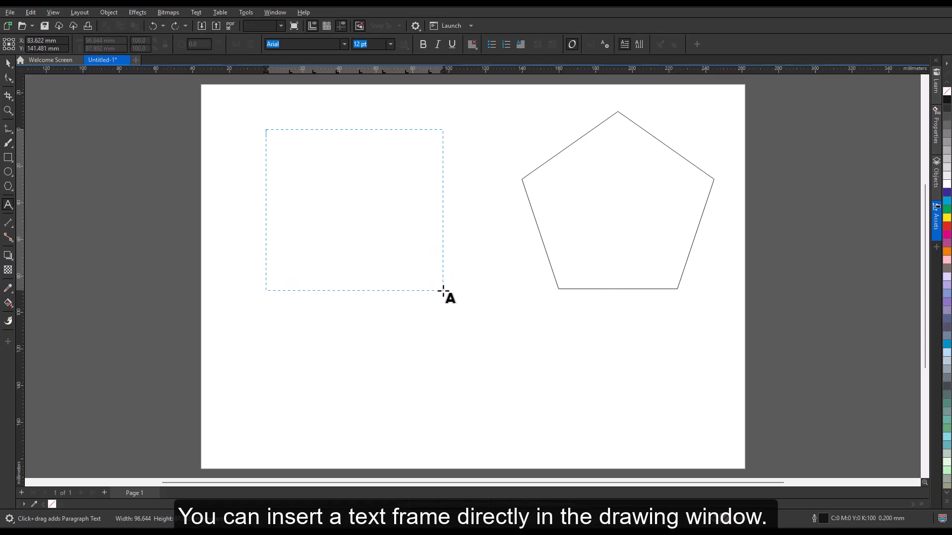
right_click(282, 141)
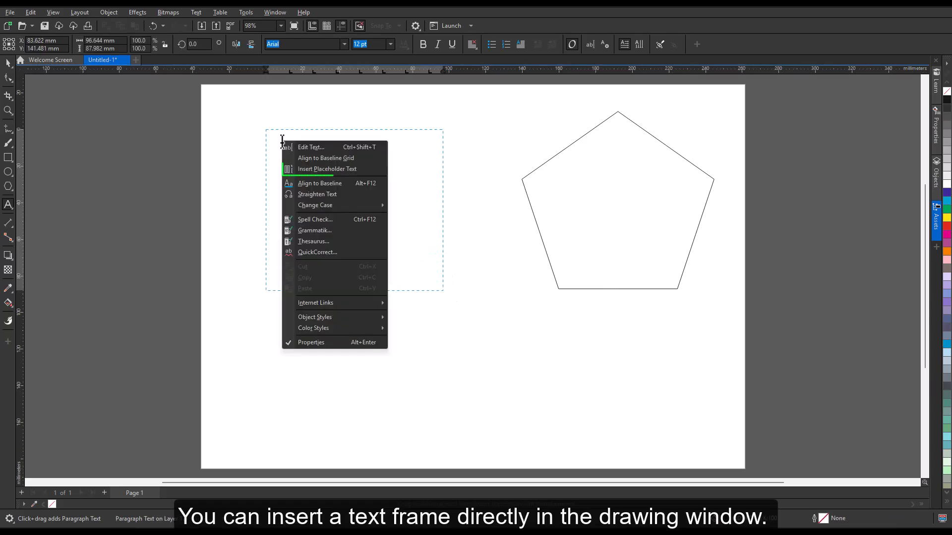
left_click(326, 169)
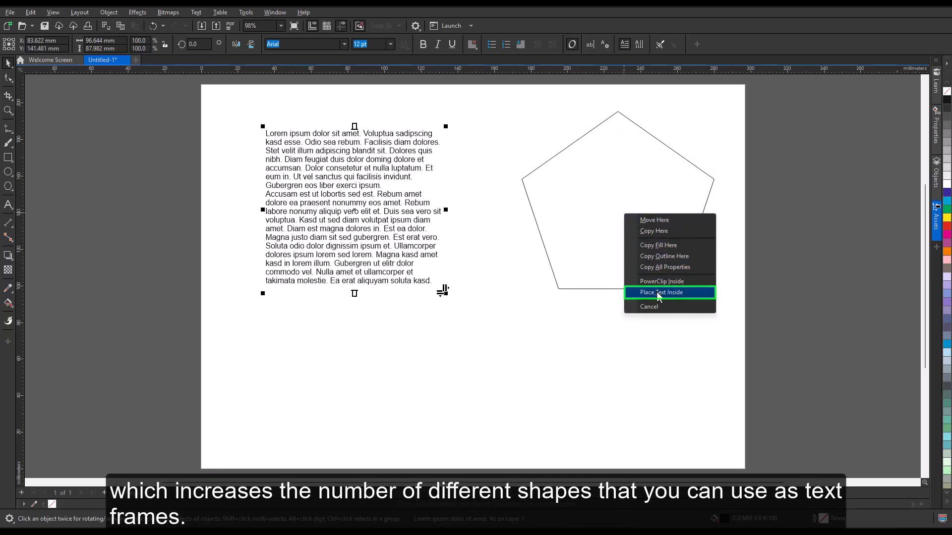
left_click(661, 291)
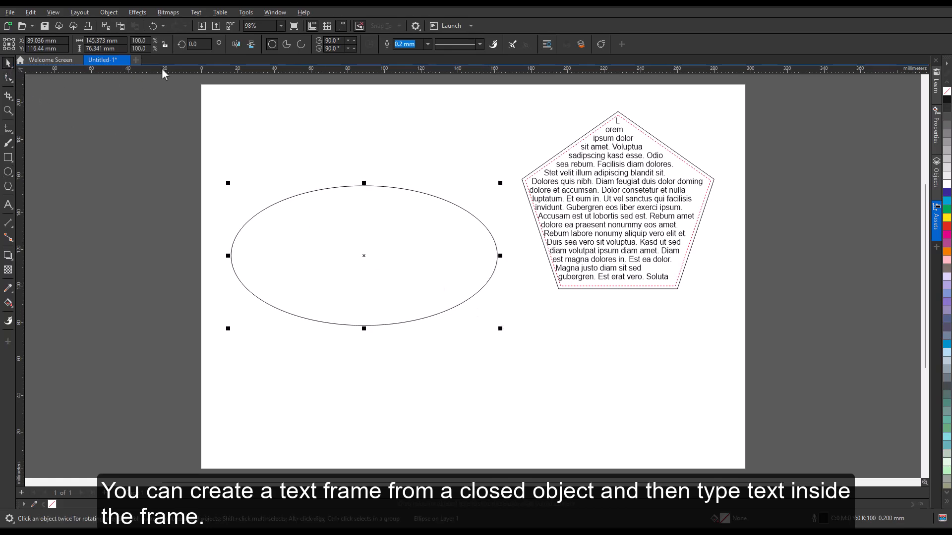
Convert the ellipse to an empty text frame and fill it with placeholder text
left_click(195, 12)
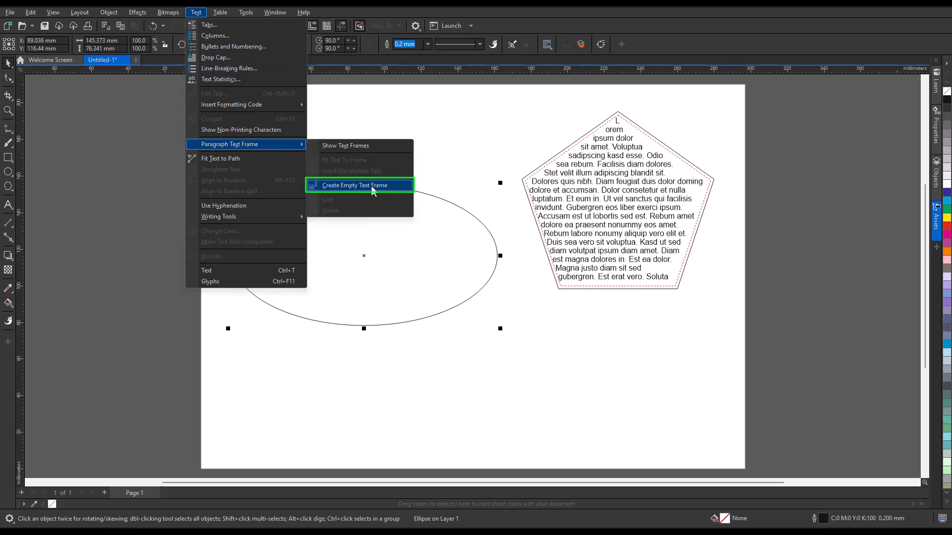
left_click(355, 185)
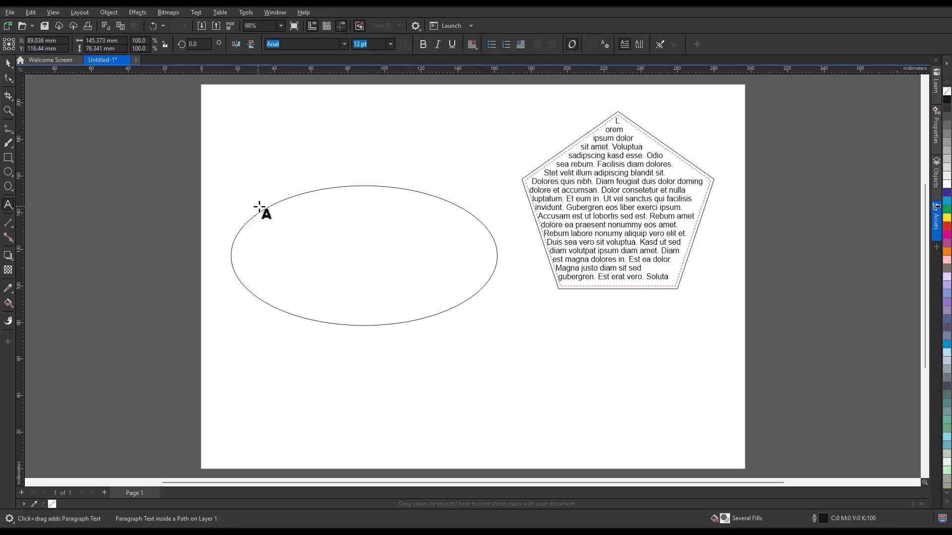
left_click(357, 194)
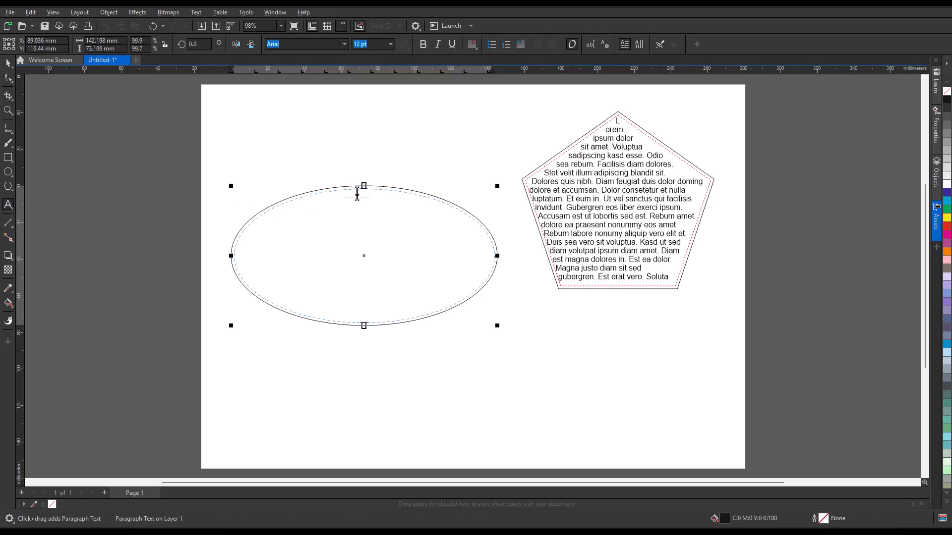
right_click(358, 194)
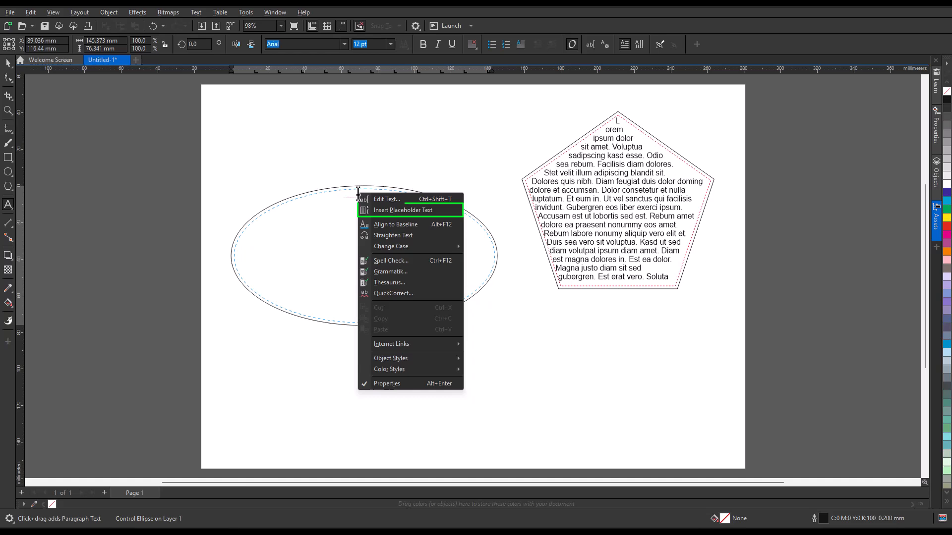
left_click(403, 211)
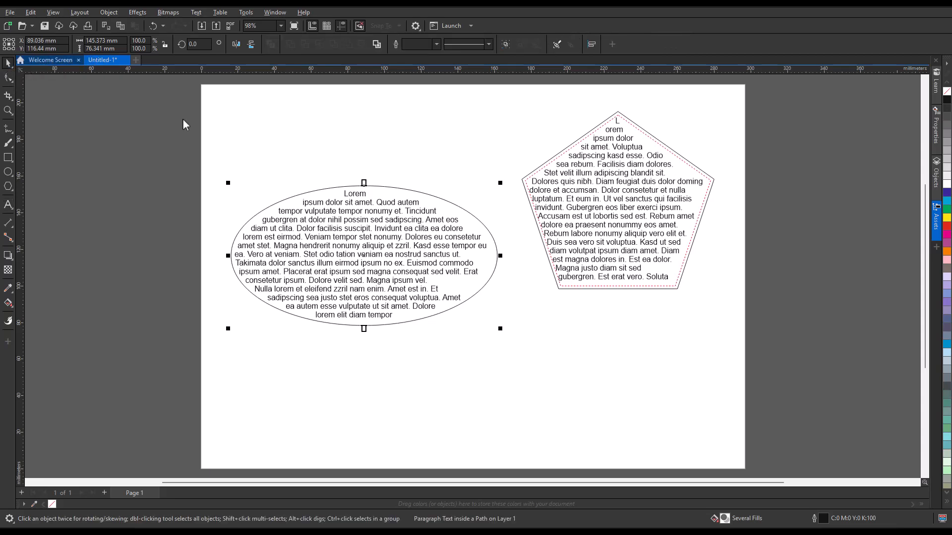
Break the paragraph text apart from the ellipse and move the ellipse lower on the page
right_click(363, 255)
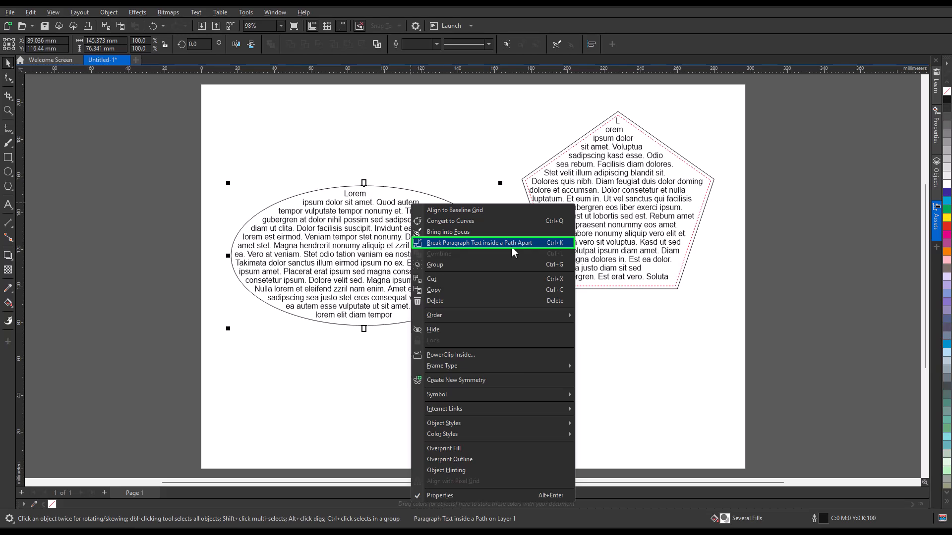
left_click(478, 243)
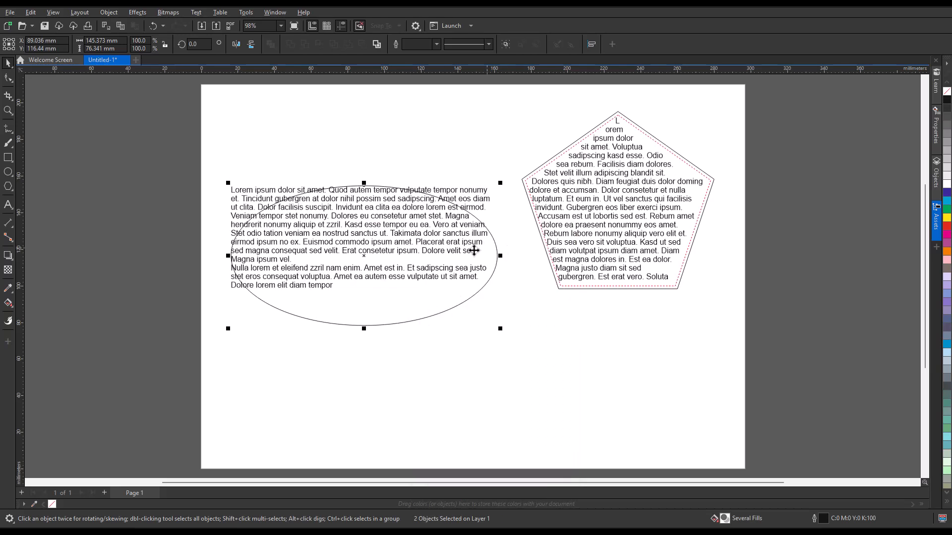
left_click_drag(364, 236, 372, 397)
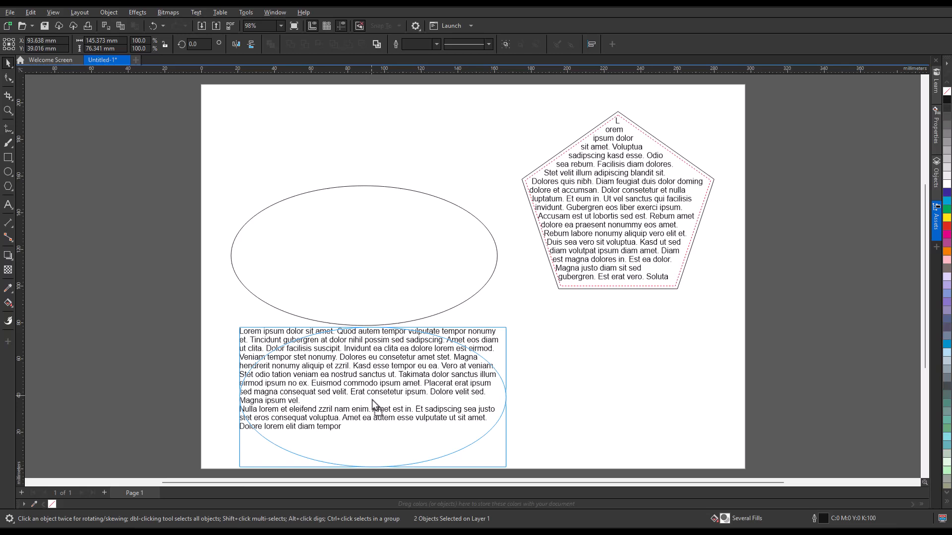
double_click(364, 383)
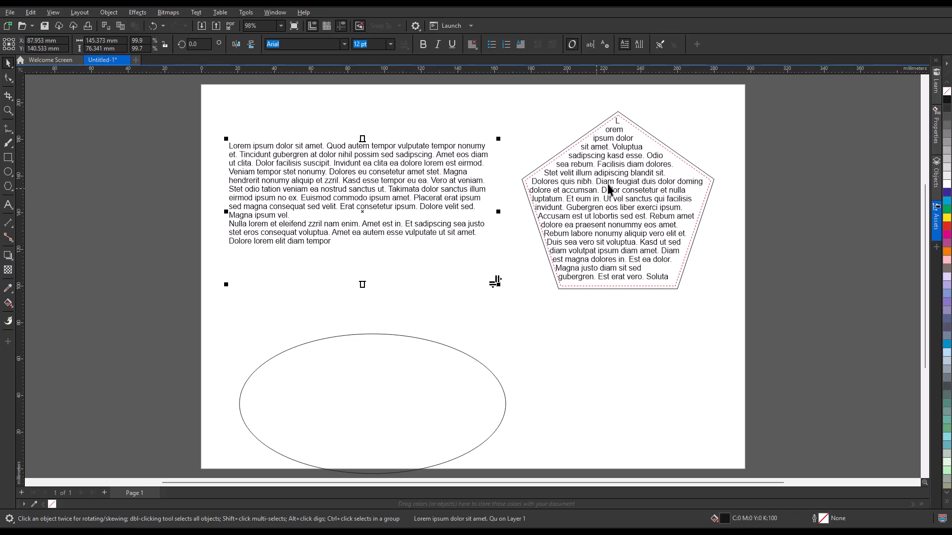
Remove the text frame from the pentagon via Frame Type > Remove Frame
right_click(607, 188)
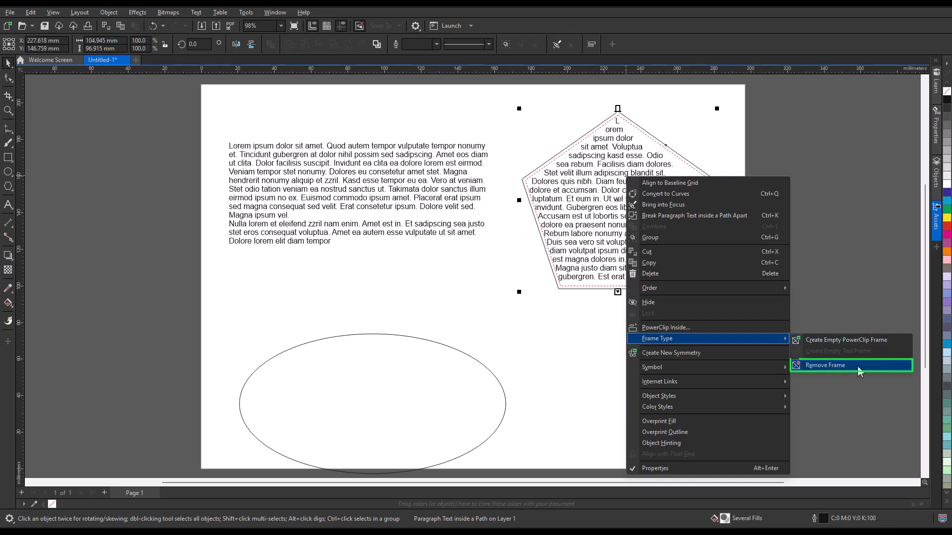
left_click(823, 365)
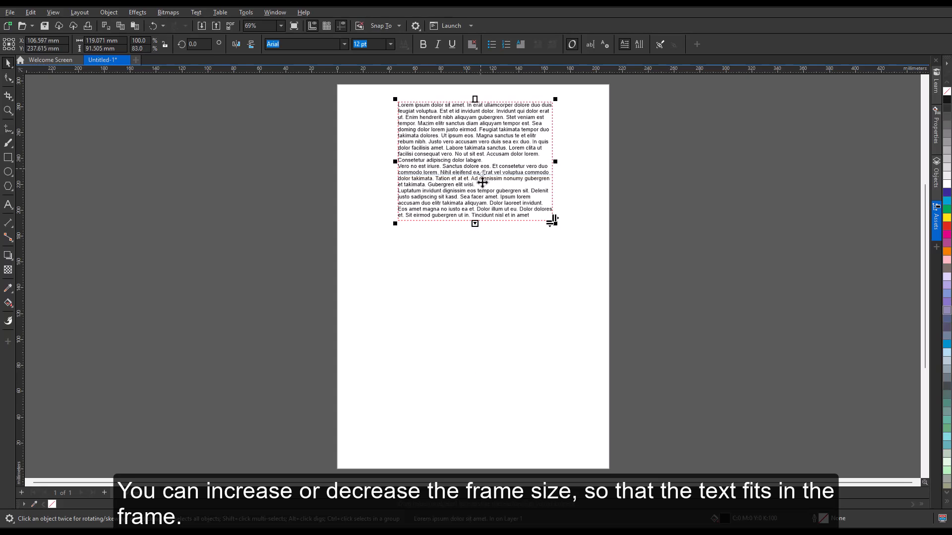
Drag the frame handles to make it taller, shorter again, then wider so more text fits
left_click_drag(475, 223, 475, 291)
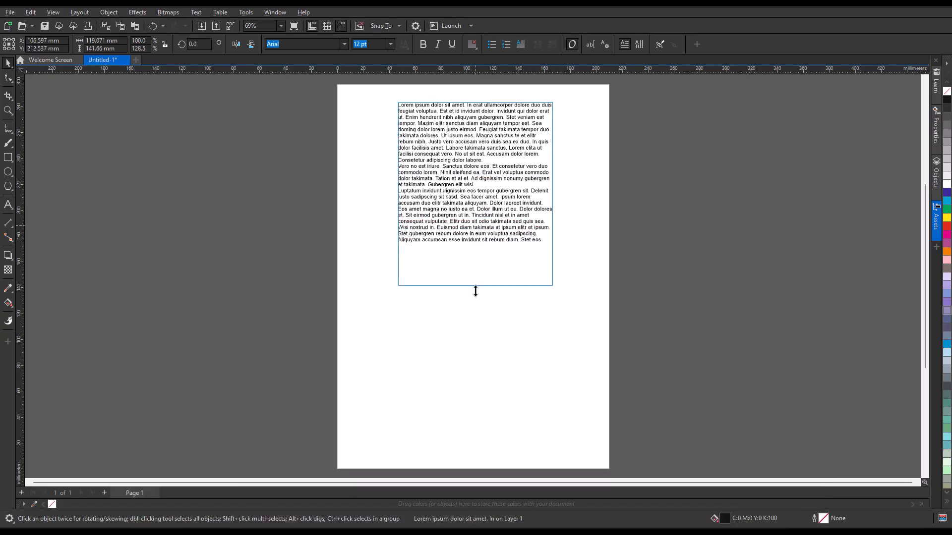
left_click_drag(474, 286, 475, 223)
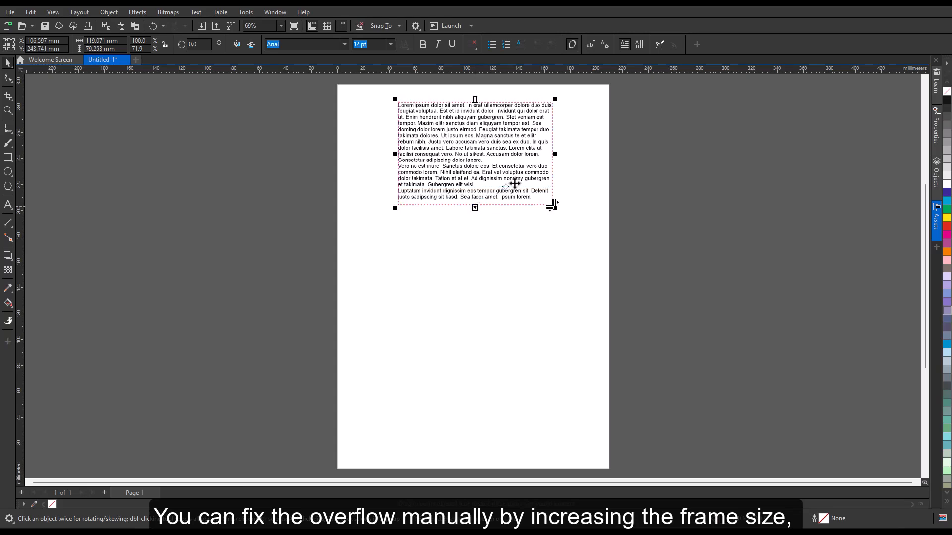
left_click_drag(554, 153, 582, 154)
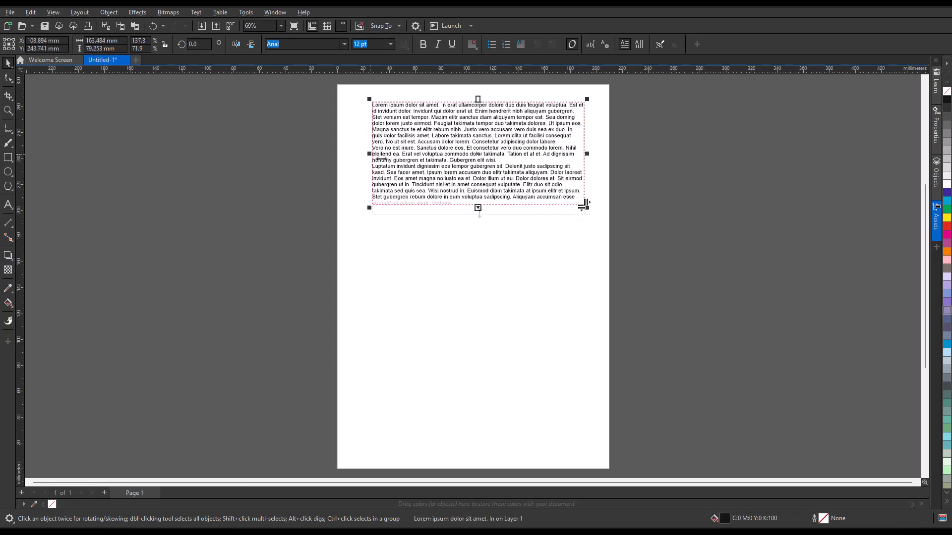
left_click_drag(478, 208, 477, 191)
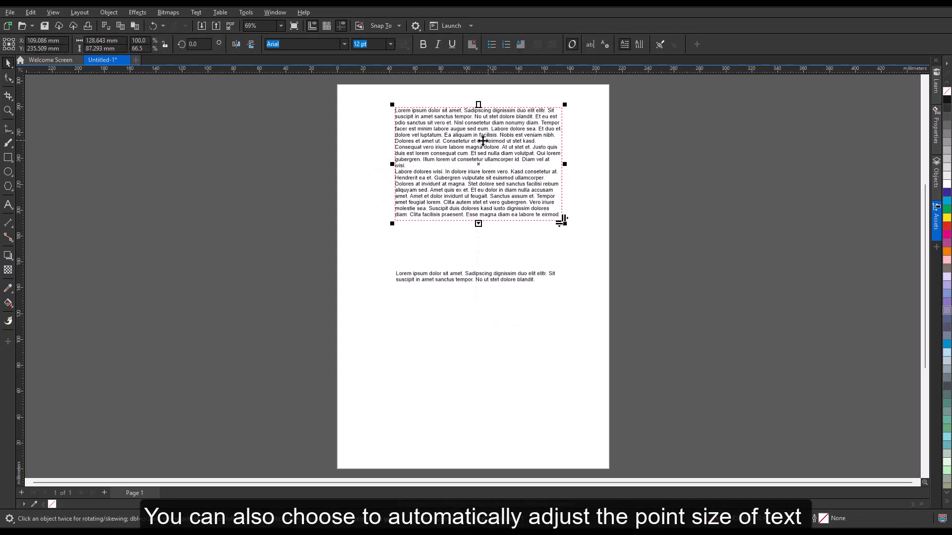
Apply Fit Text To Frame to the overflowing frame and then to the short lower paragraph
left_click(196, 12)
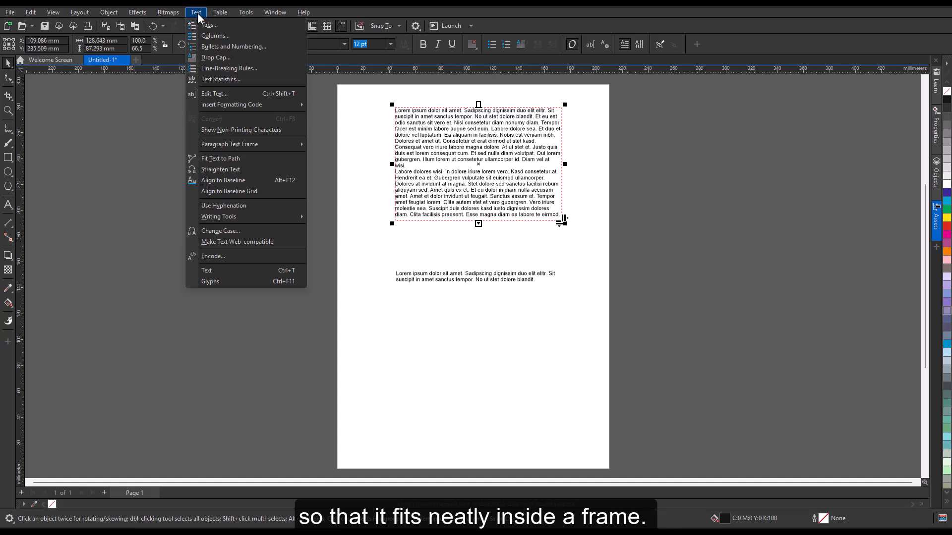
mouse_move(231, 147)
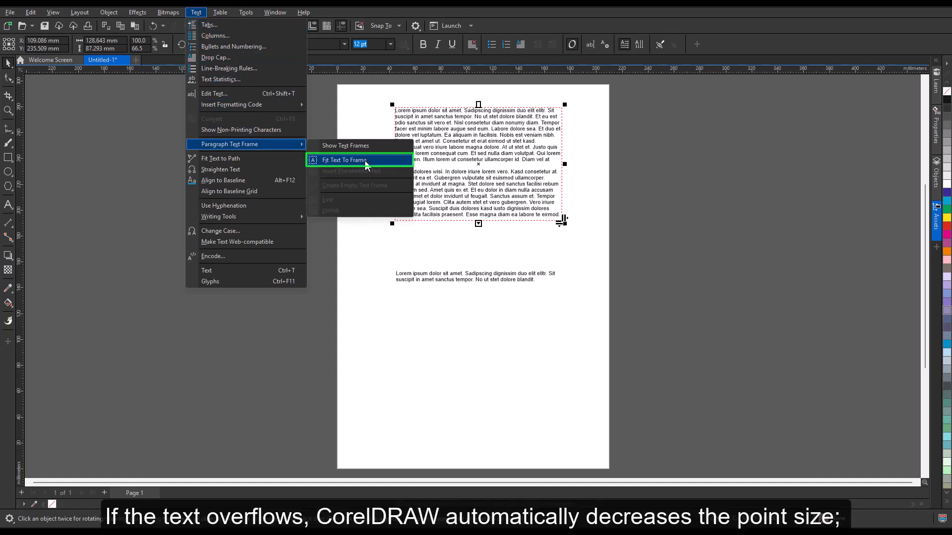
left_click(344, 159)
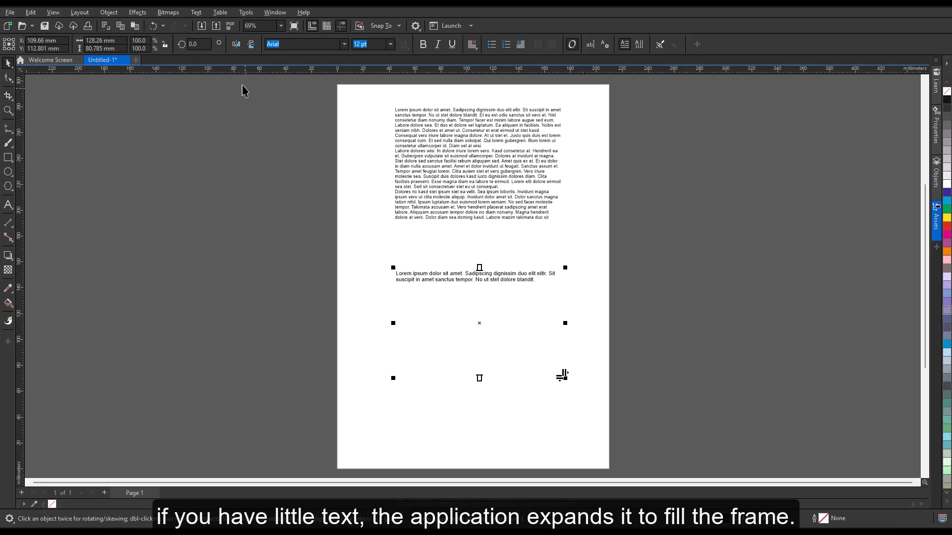
left_click(196, 11)
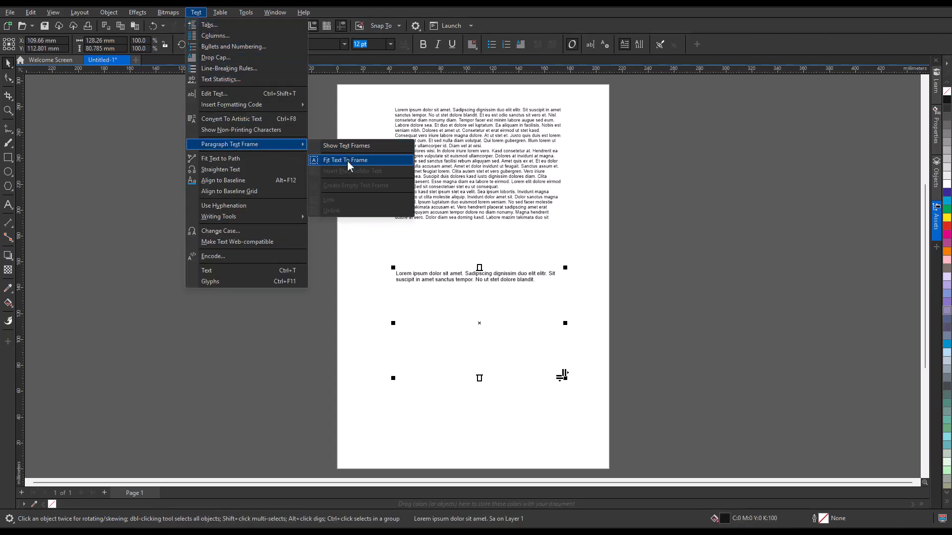
left_click(345, 160)
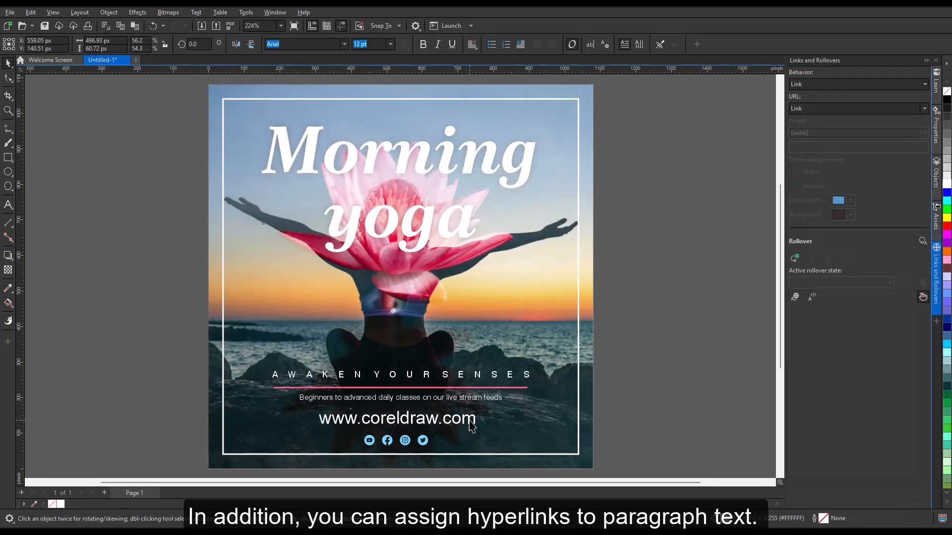
type("w")
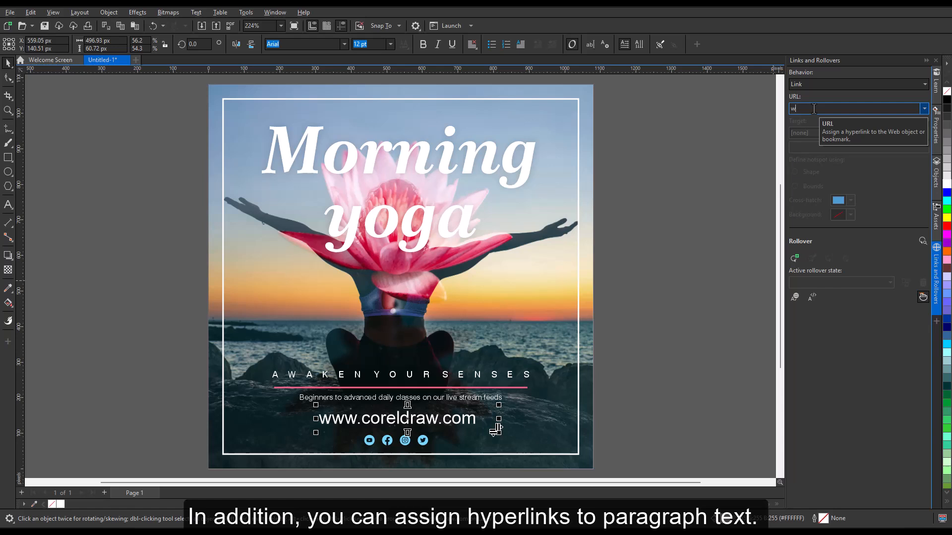
type("ww.corel")
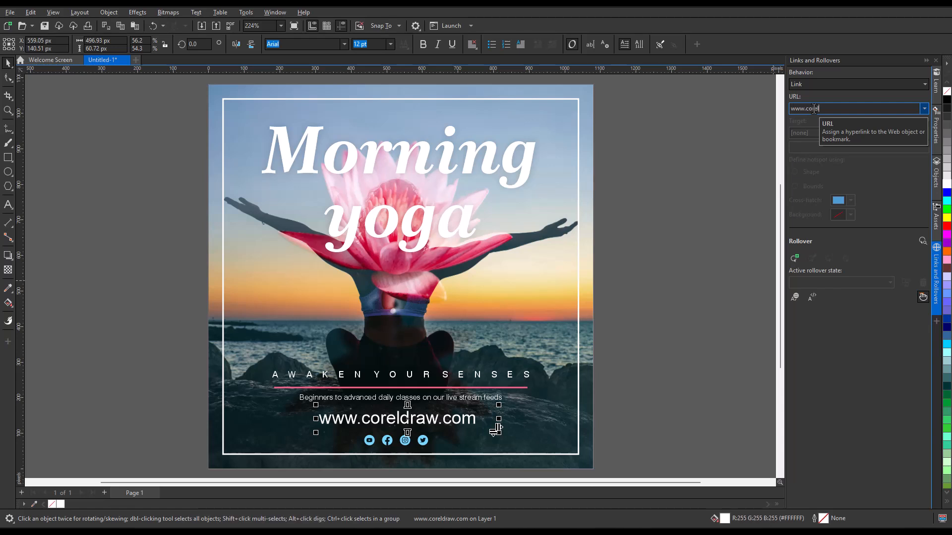
type("ldraw.com")
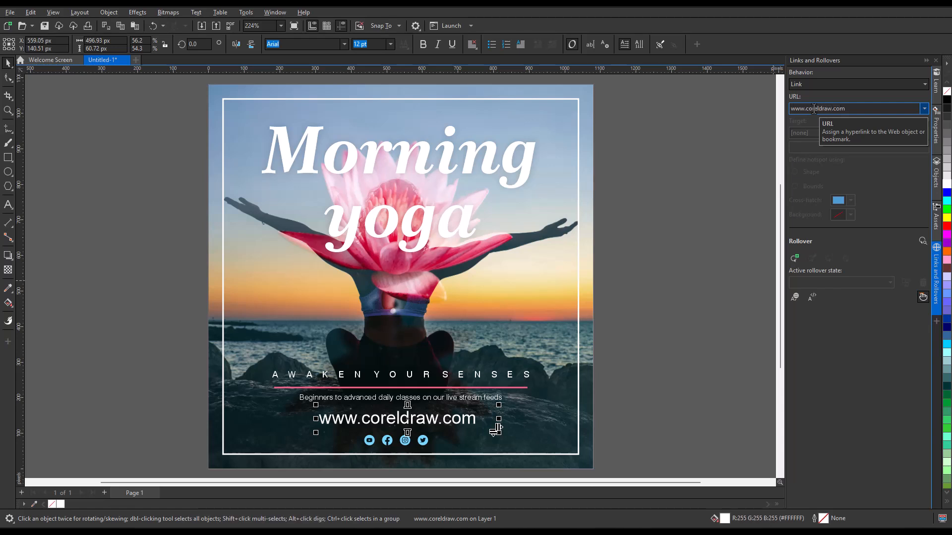
left_click(794, 185)
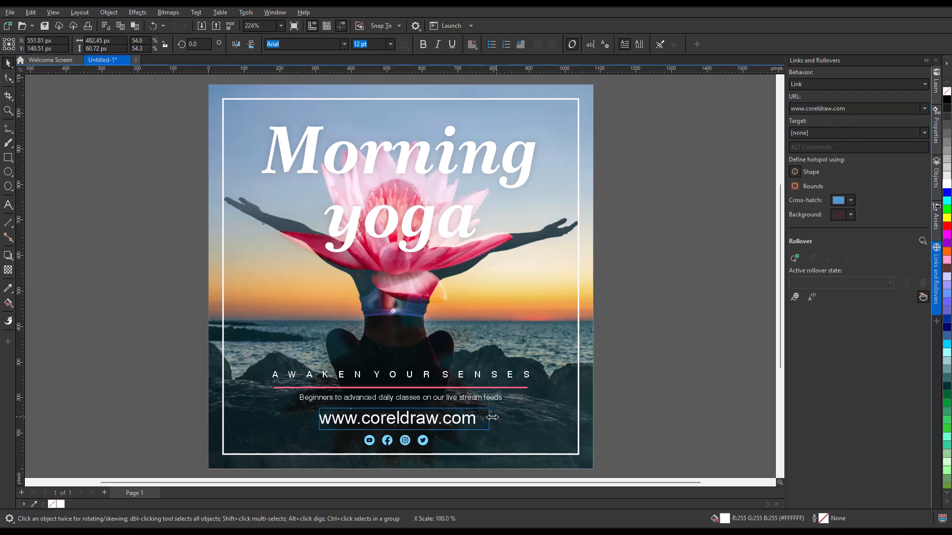
Select the Chinese paragraph and set it to Vertical Text
left_click(398, 417)
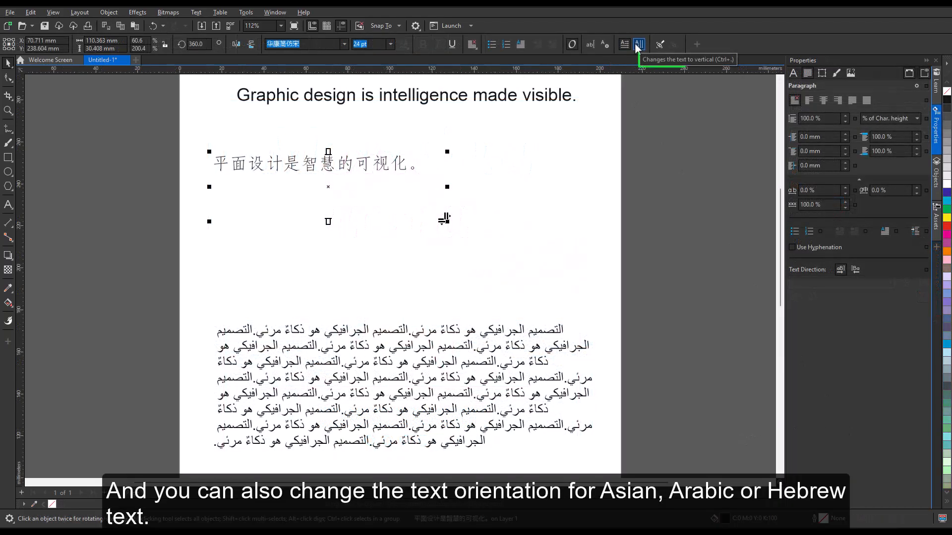
left_click(638, 44)
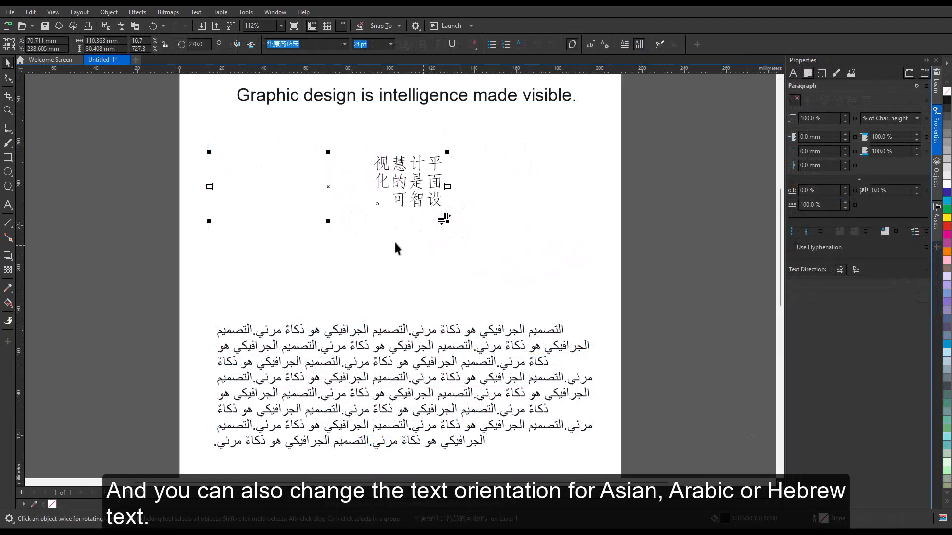